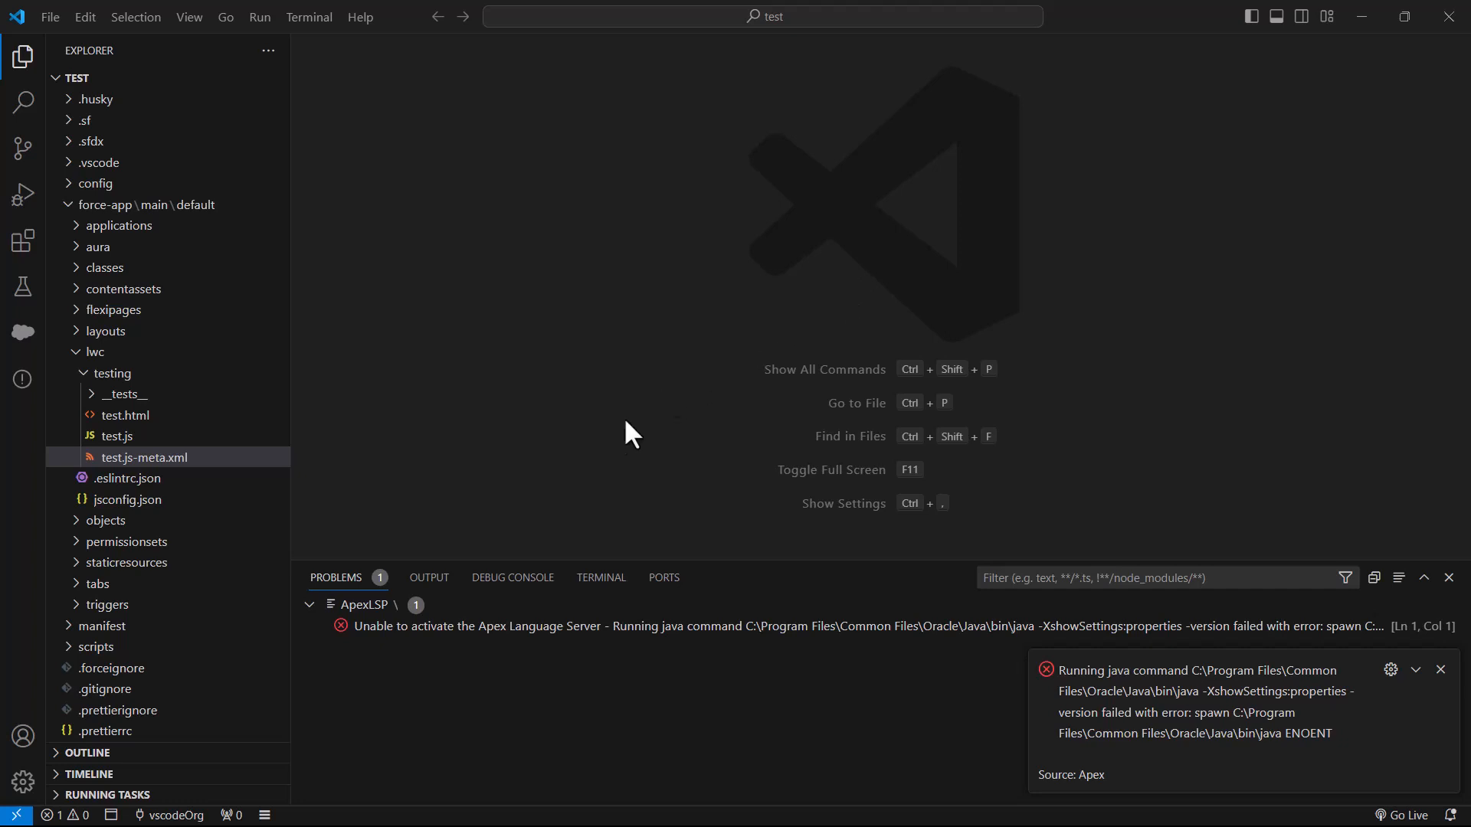
Step: Open the Apex Language Server error entry, then the File menu's preferences
click(591, 626)
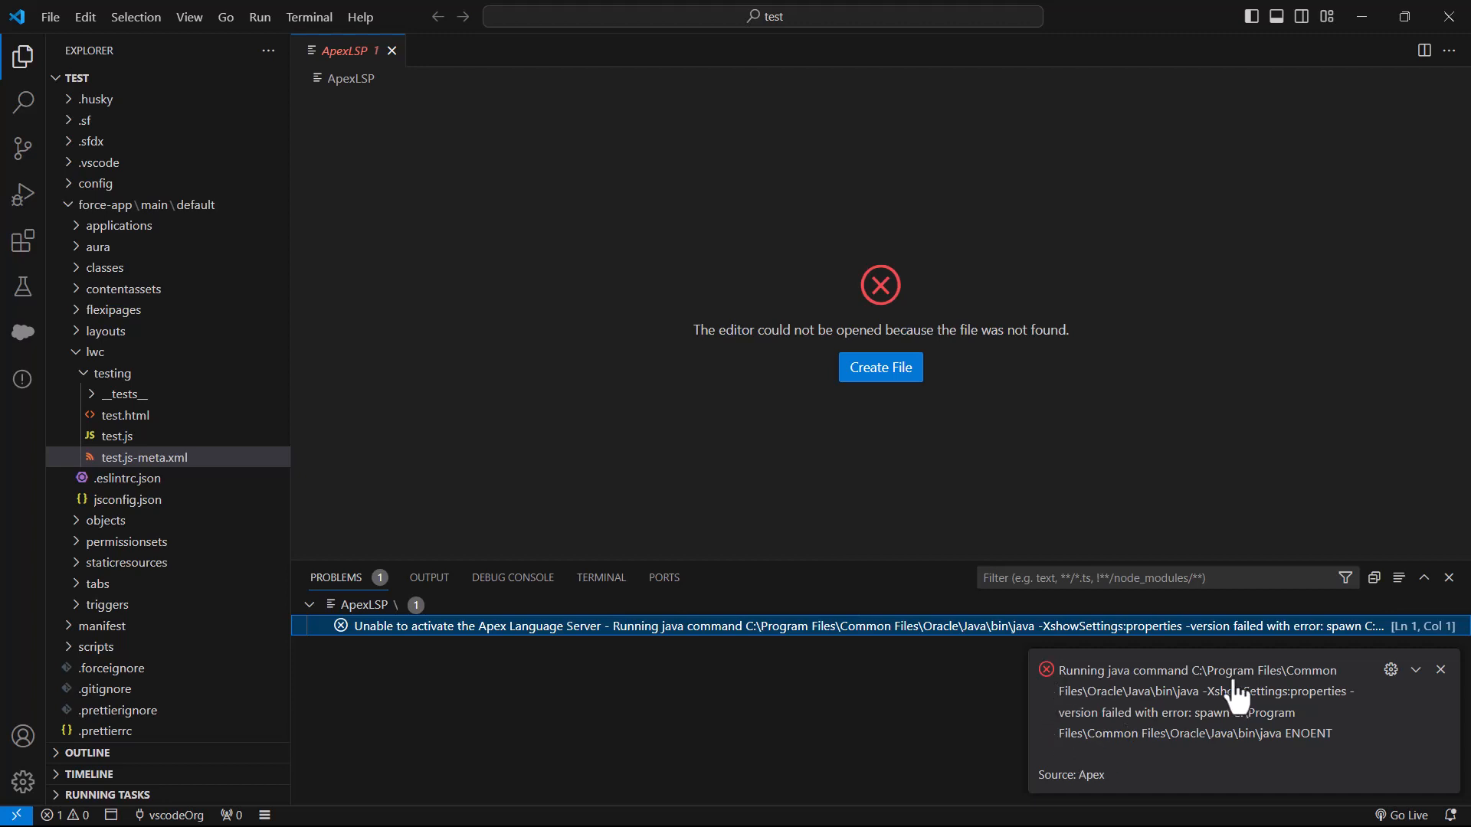
click(49, 17)
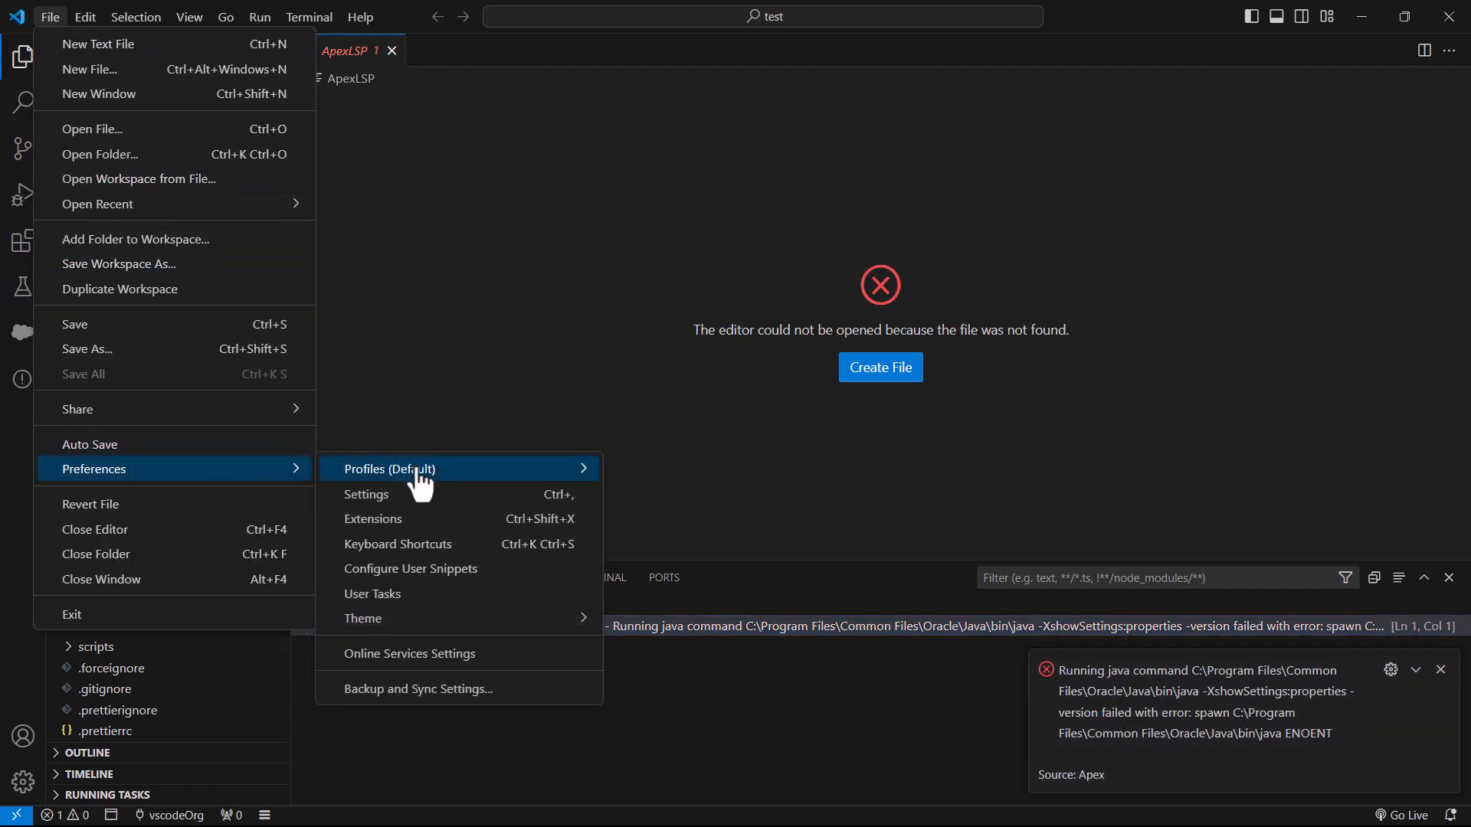
Step: Open Settings, search 'apex', and scroll to the empty Salesforcedx-vscode-apex Java: Home setting
click(366, 494)
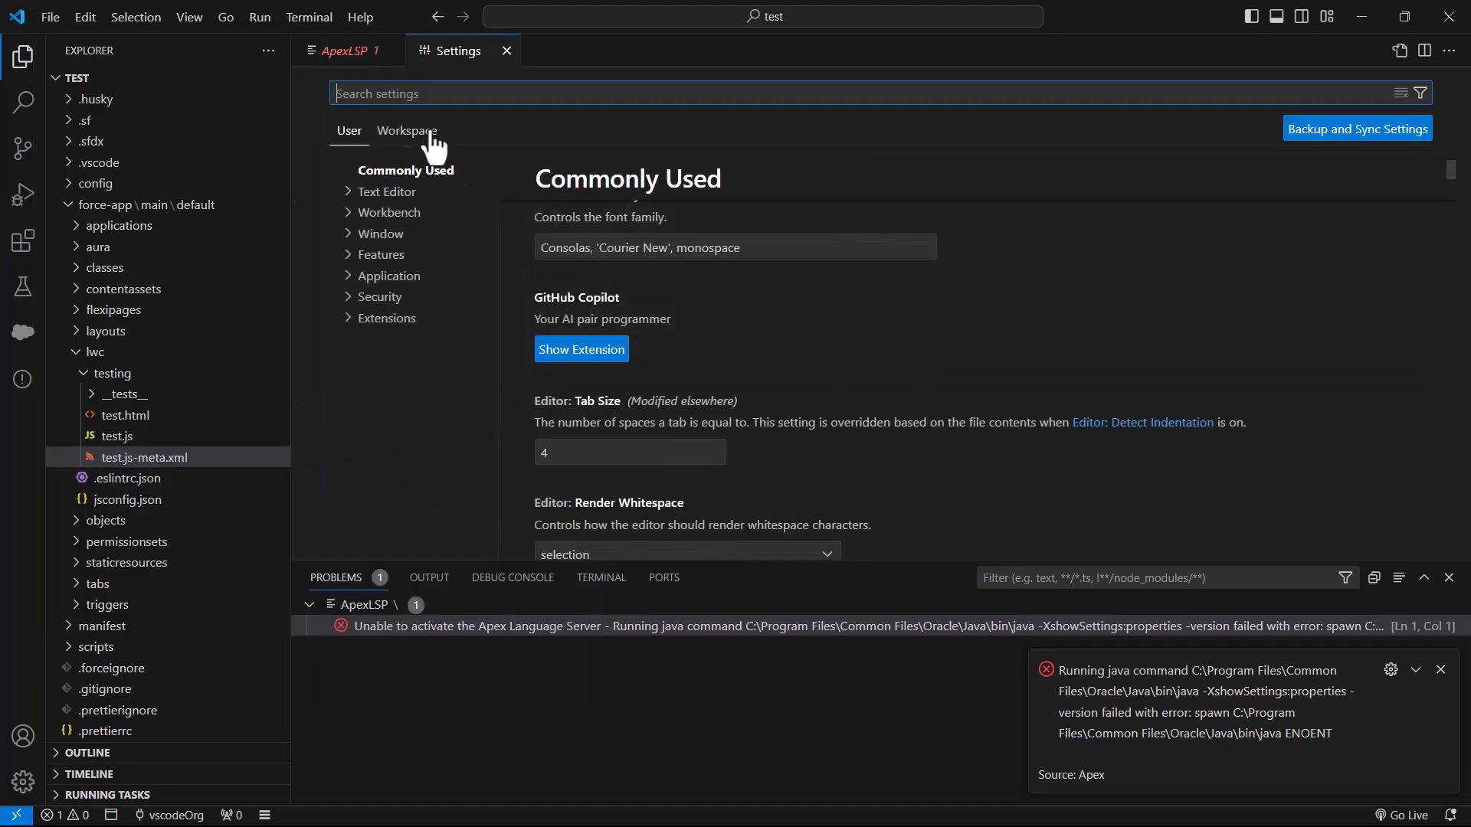
text(a)
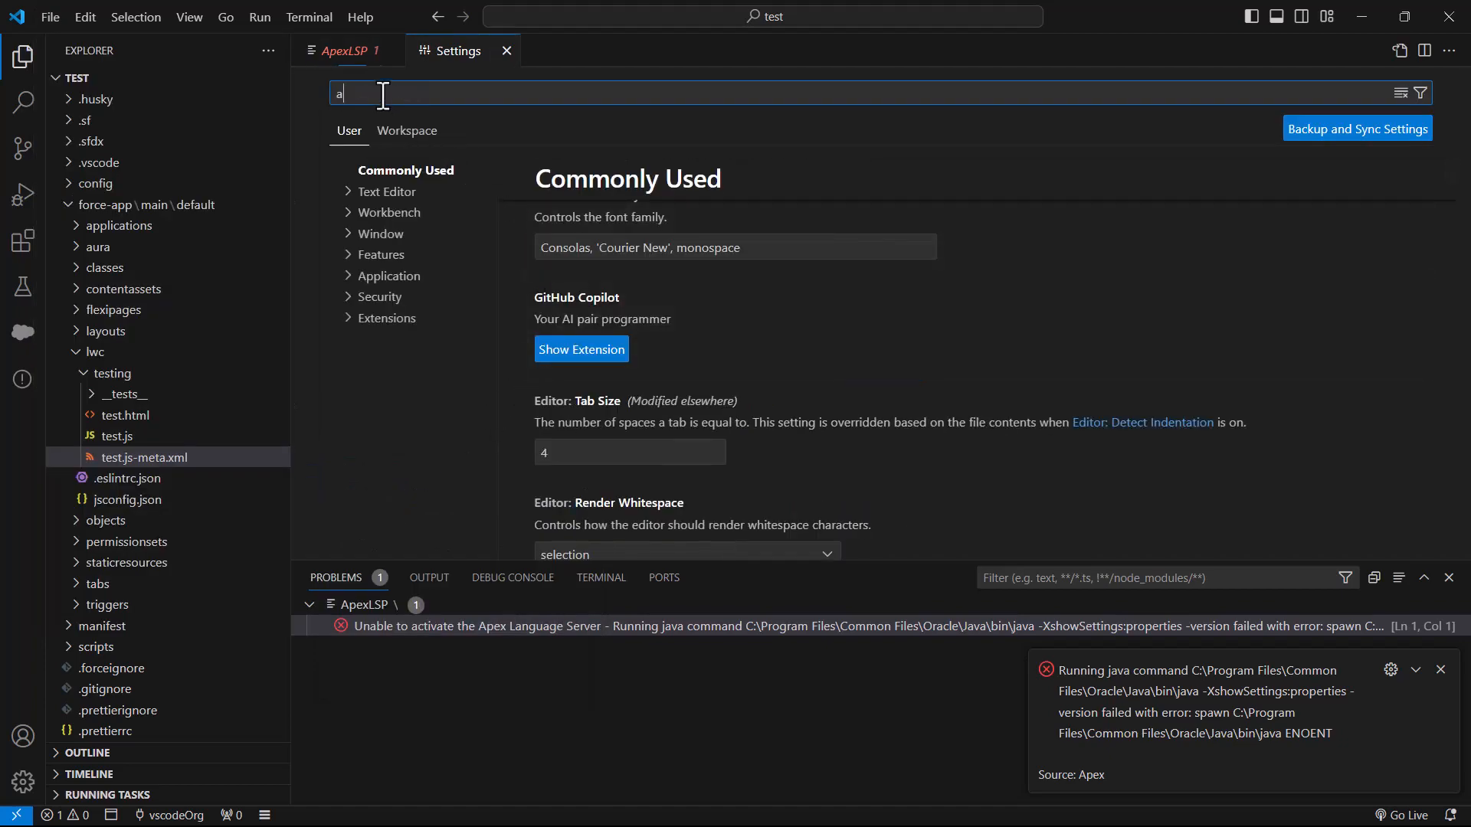
text(pex)
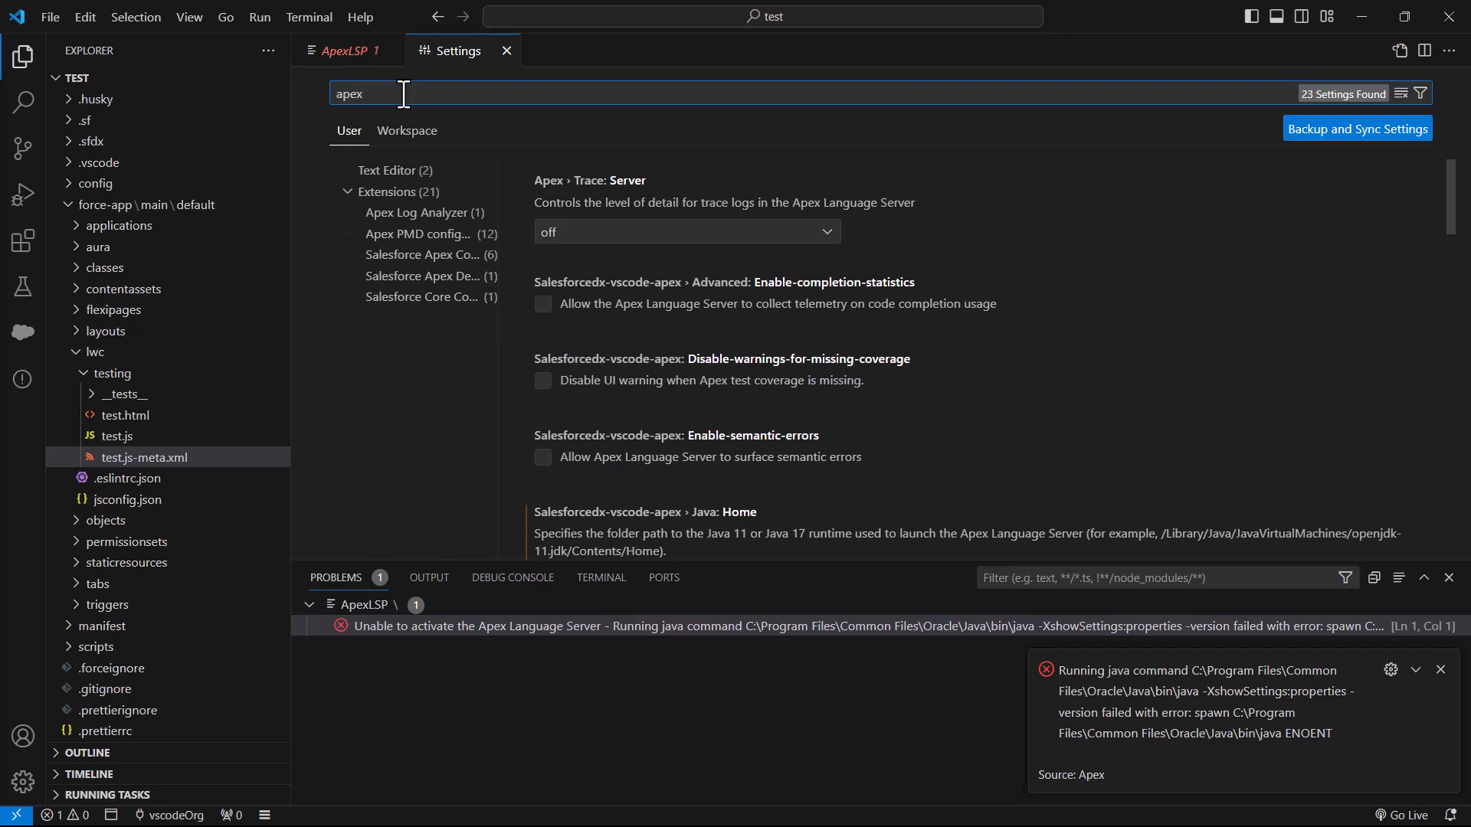
scroll(down, 3)
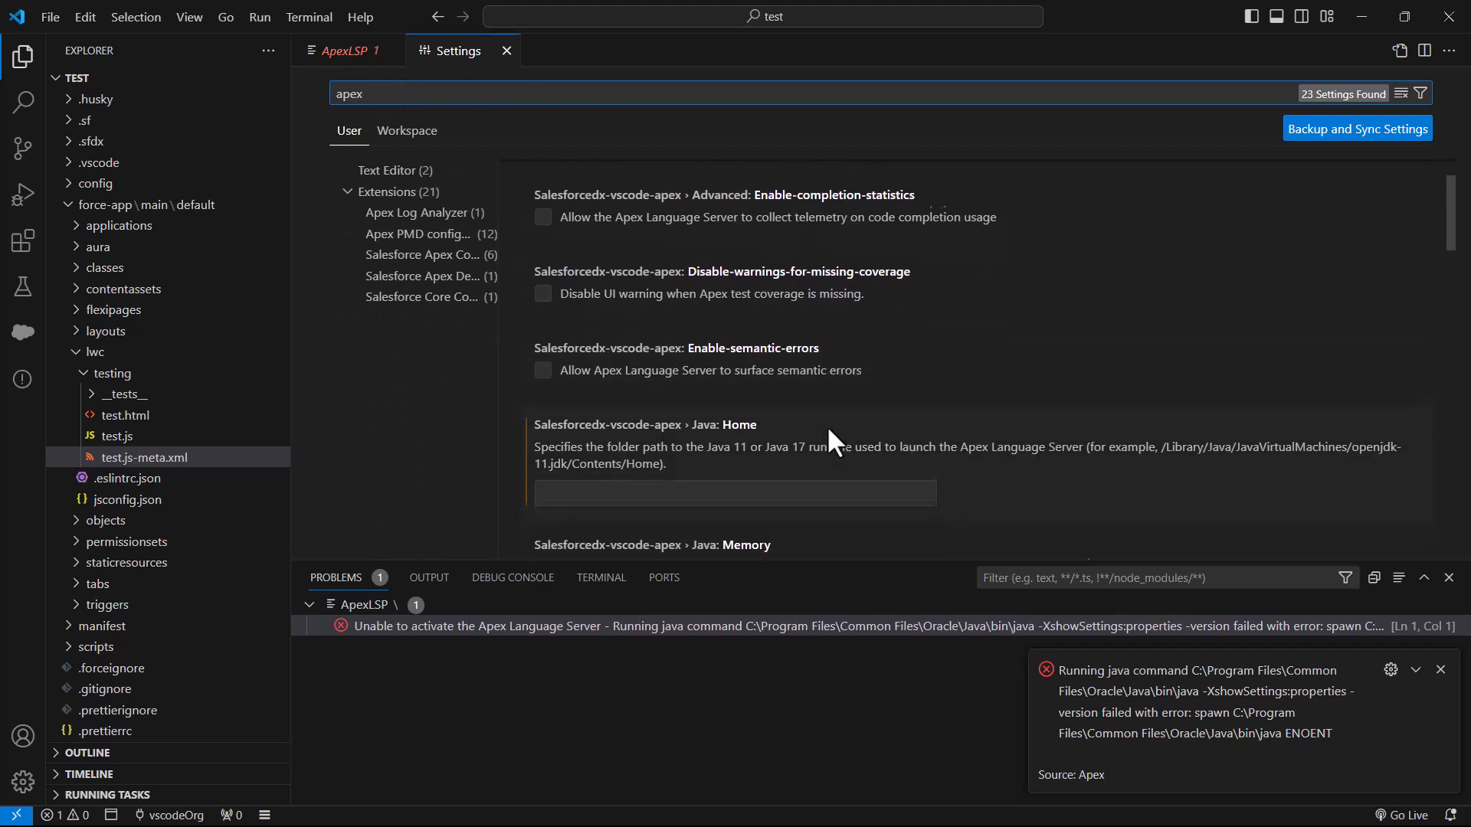
scroll(down, 3)
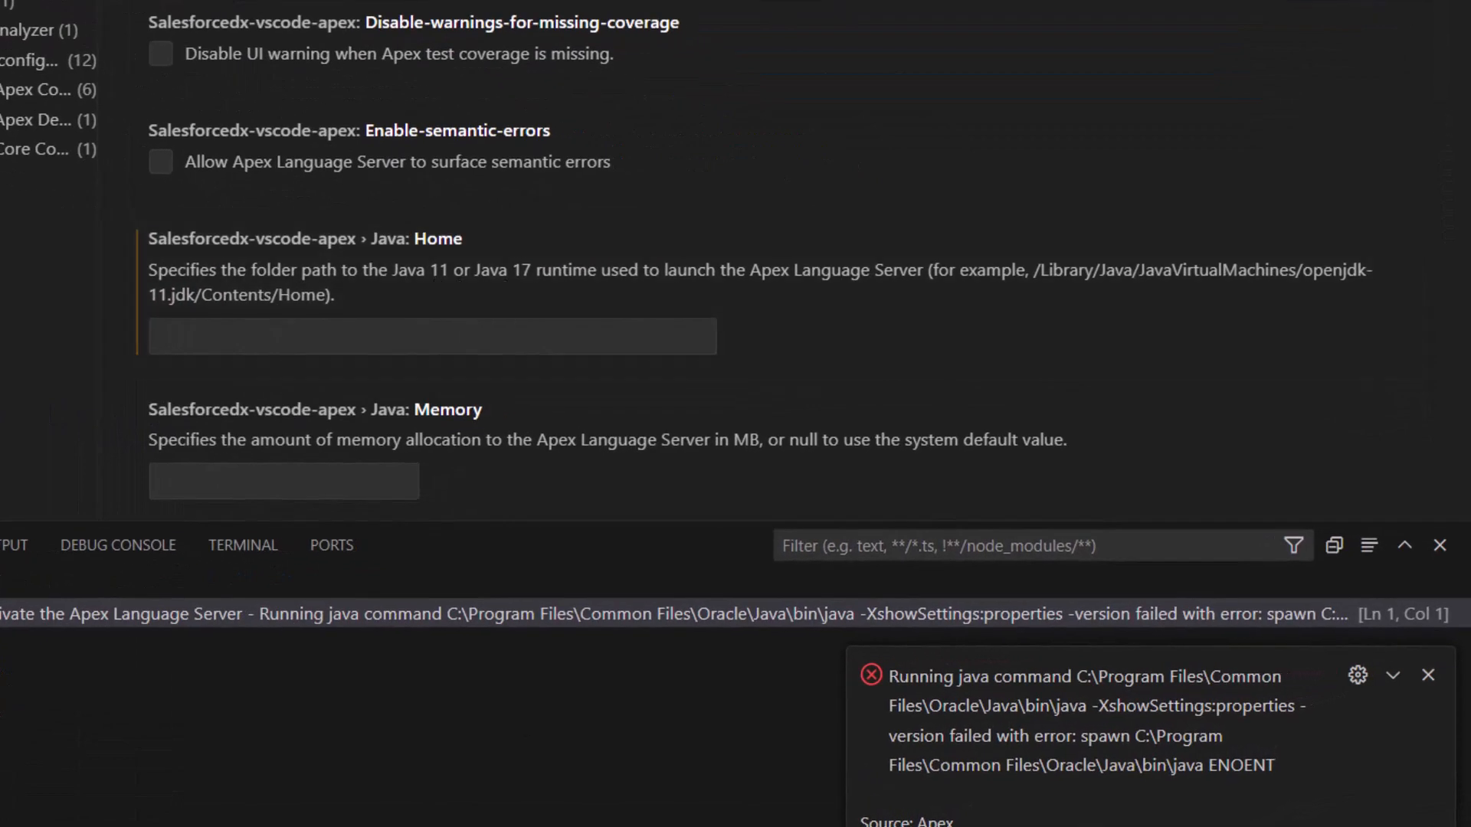
mouse_move(598, 715)
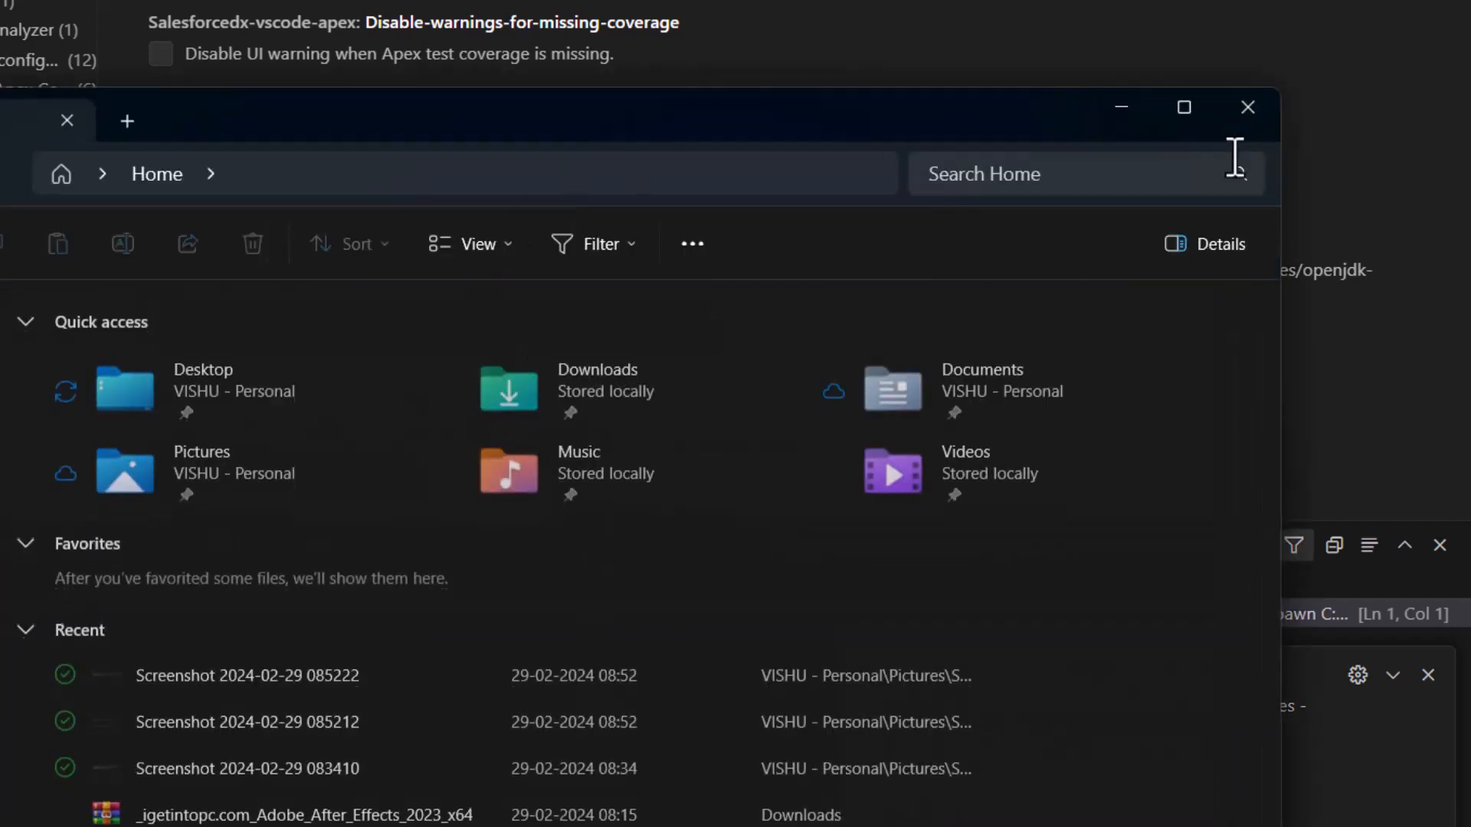
Step: Google 'jdk 17' in a new tab and open the Java SE 17 Archive Downloads result
click(1248, 107)
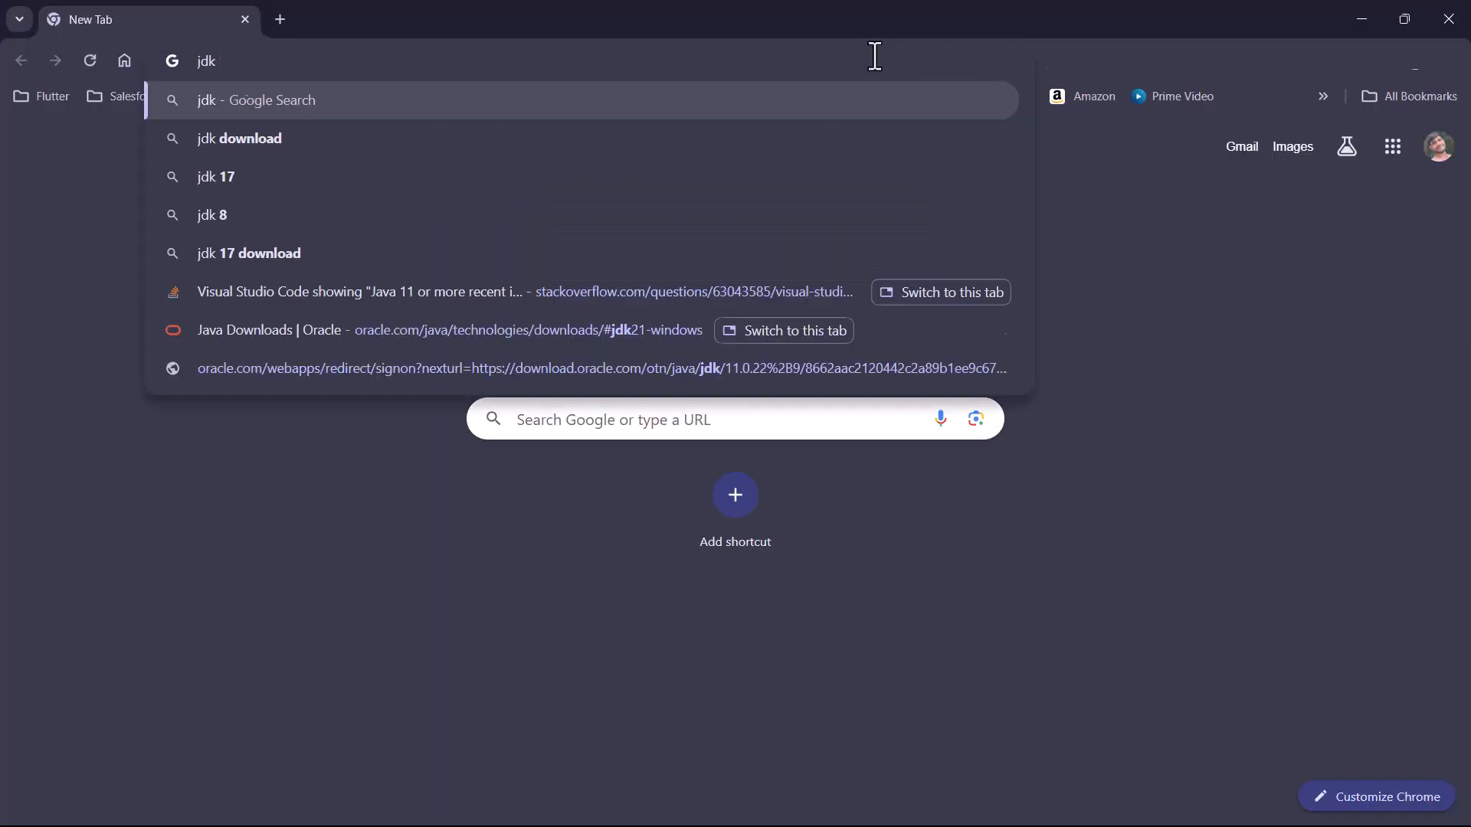
click(216, 177)
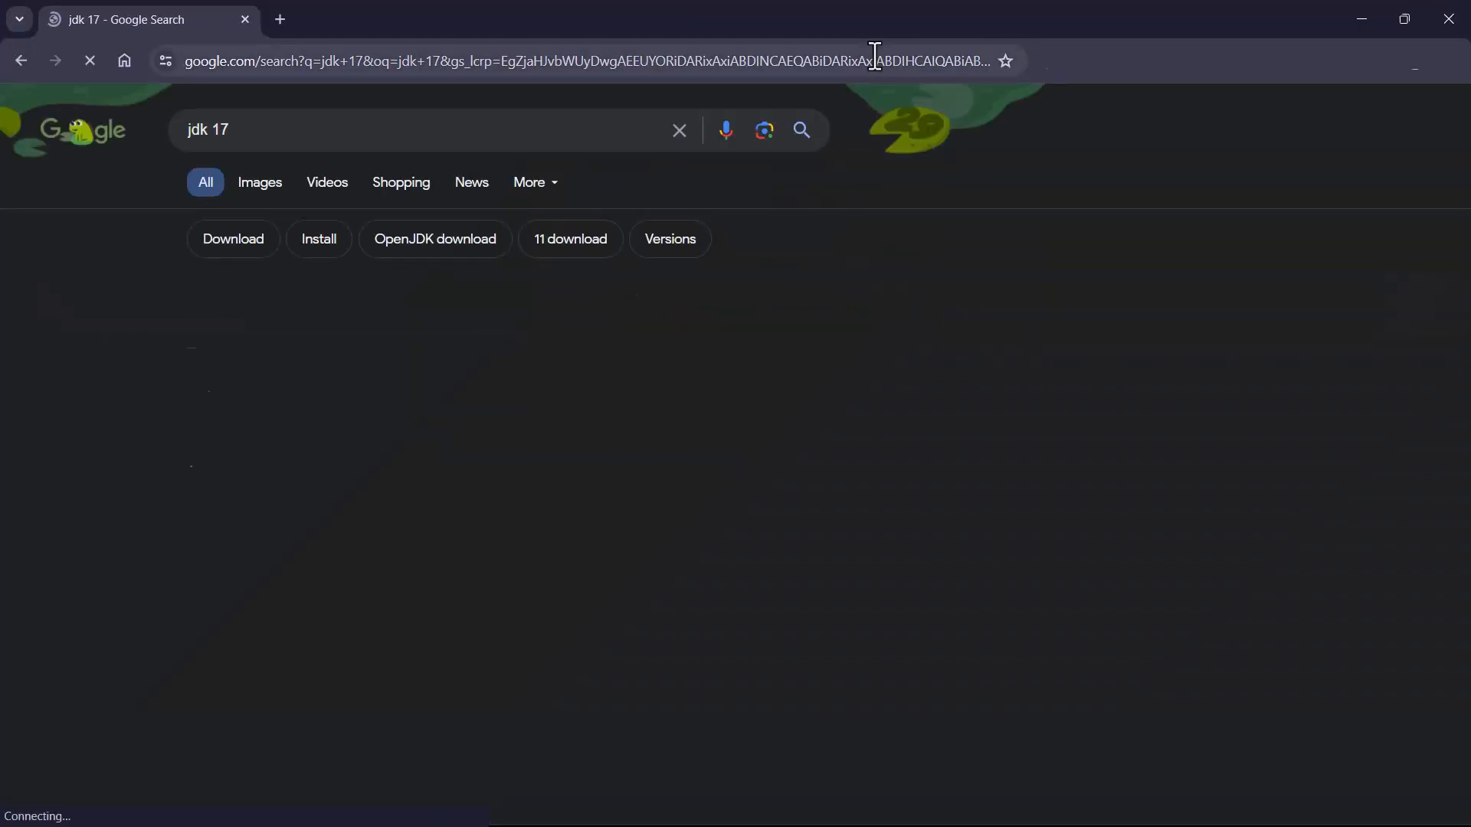
click(319, 437)
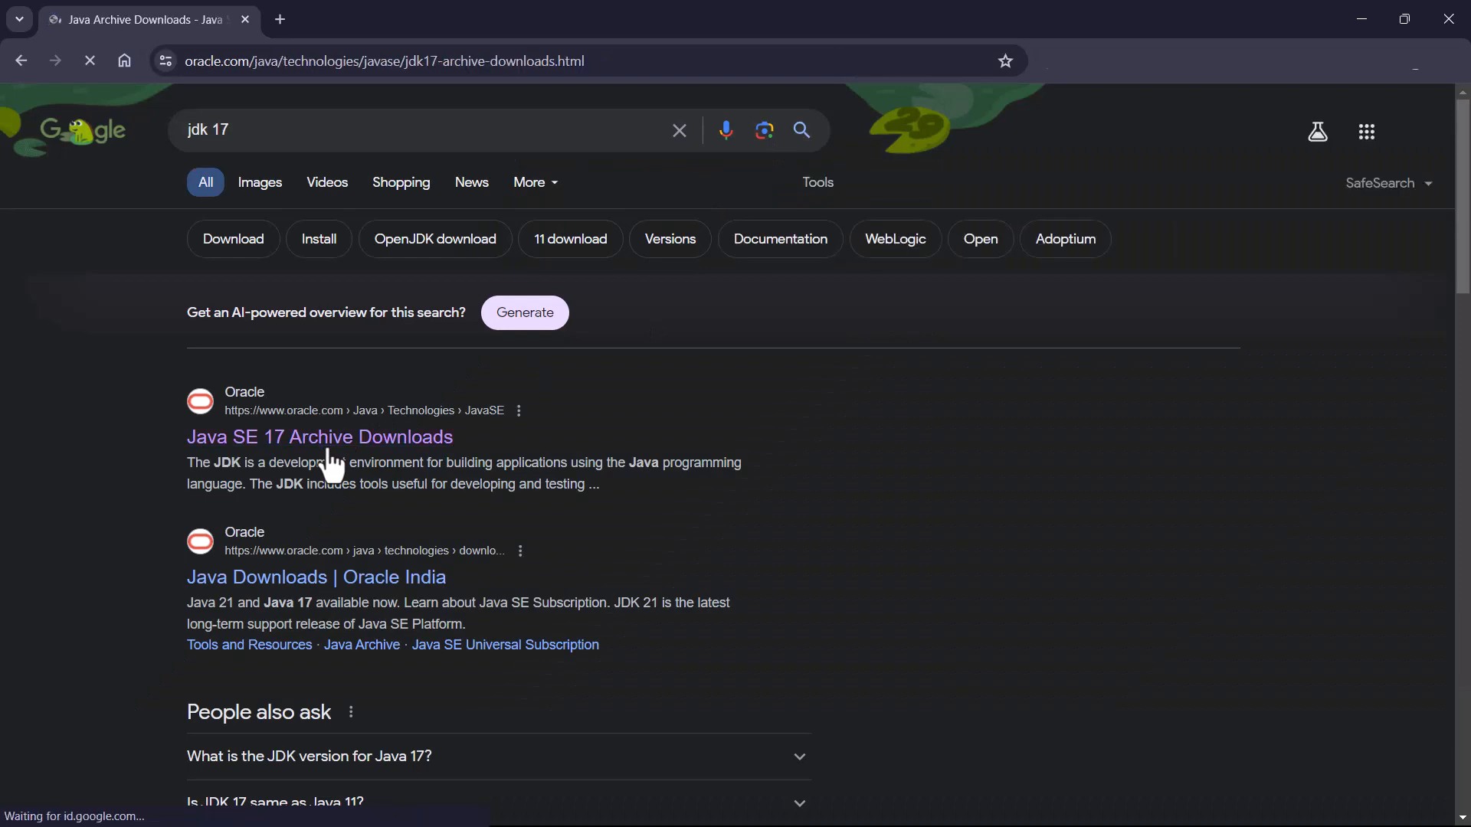
click(319, 436)
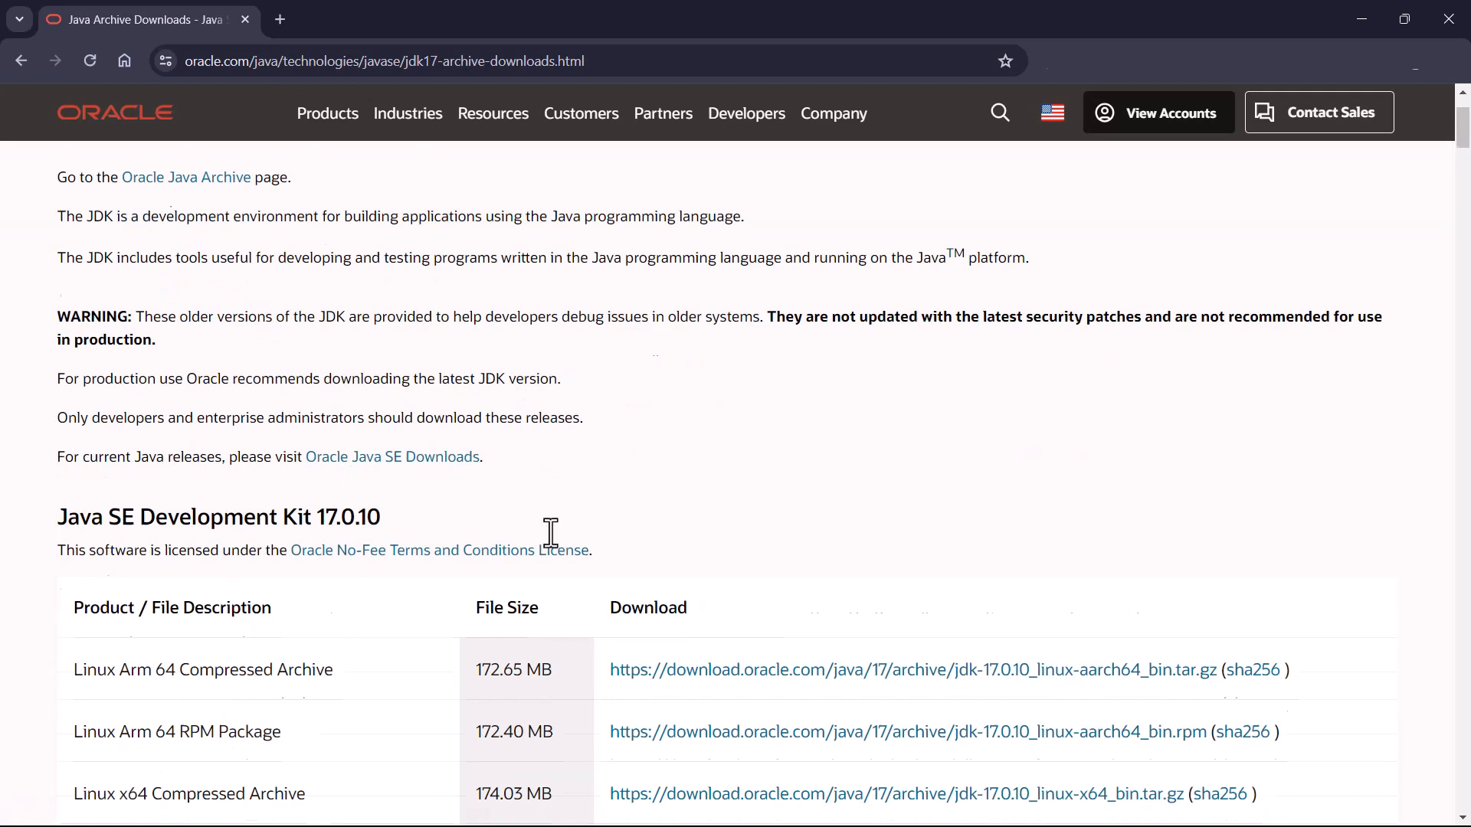
Step: Scroll to the Windows x64 Installer row and download jdk-17.0.10_windows-x64_bin.exe
scroll(down, 3)
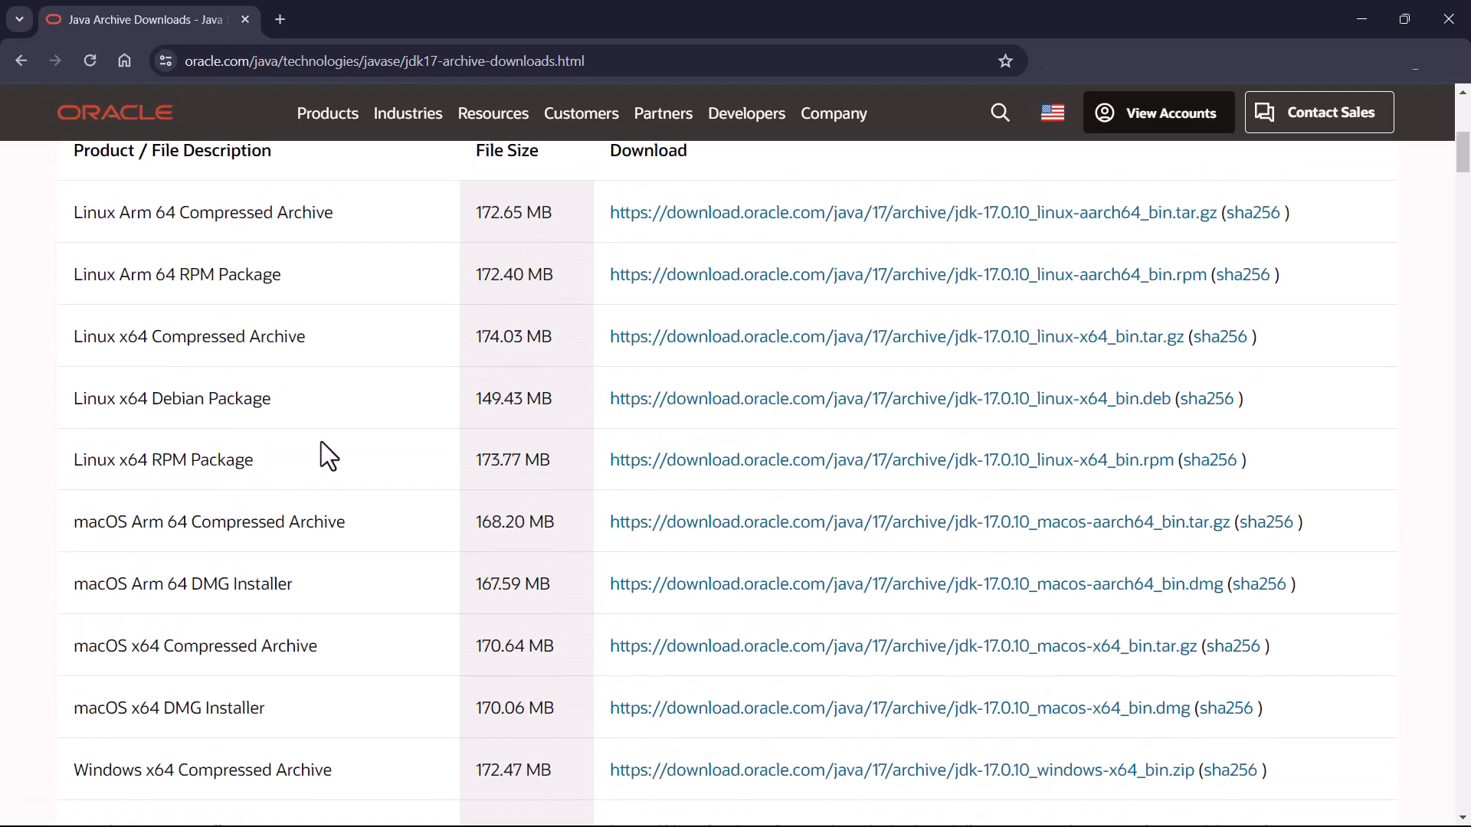
scroll(down, 3)
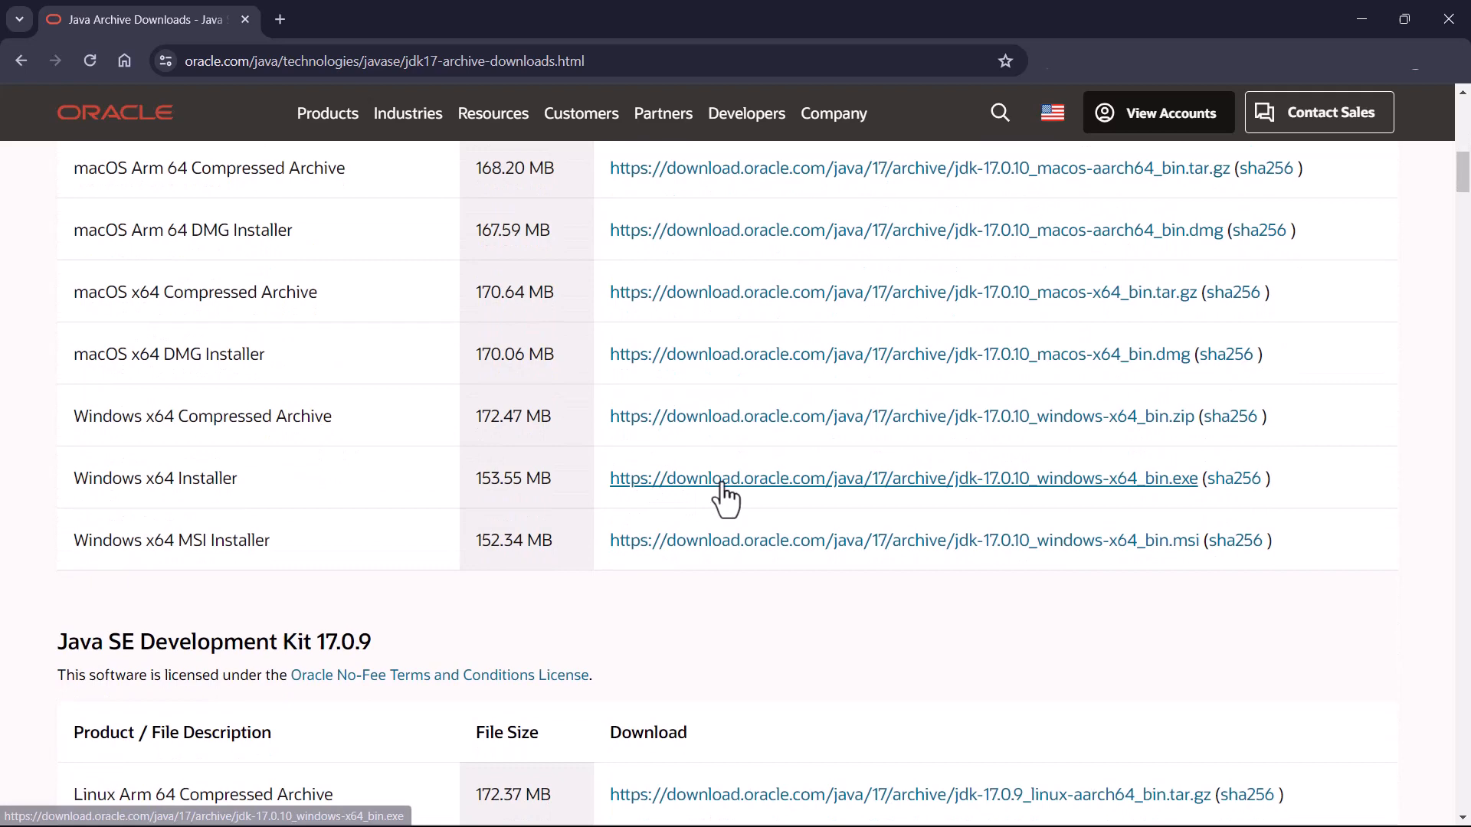
click(901, 478)
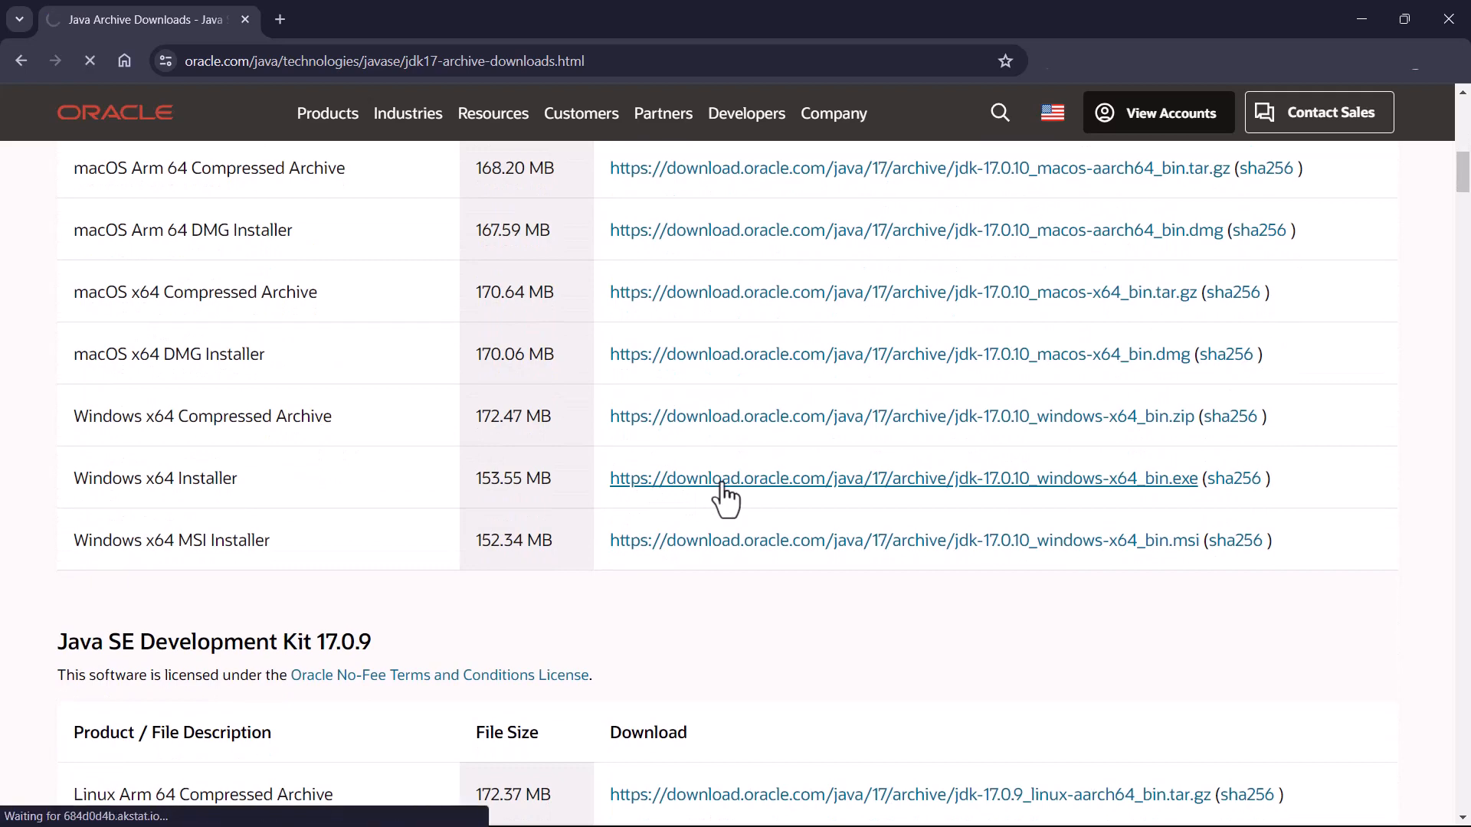
click(901, 478)
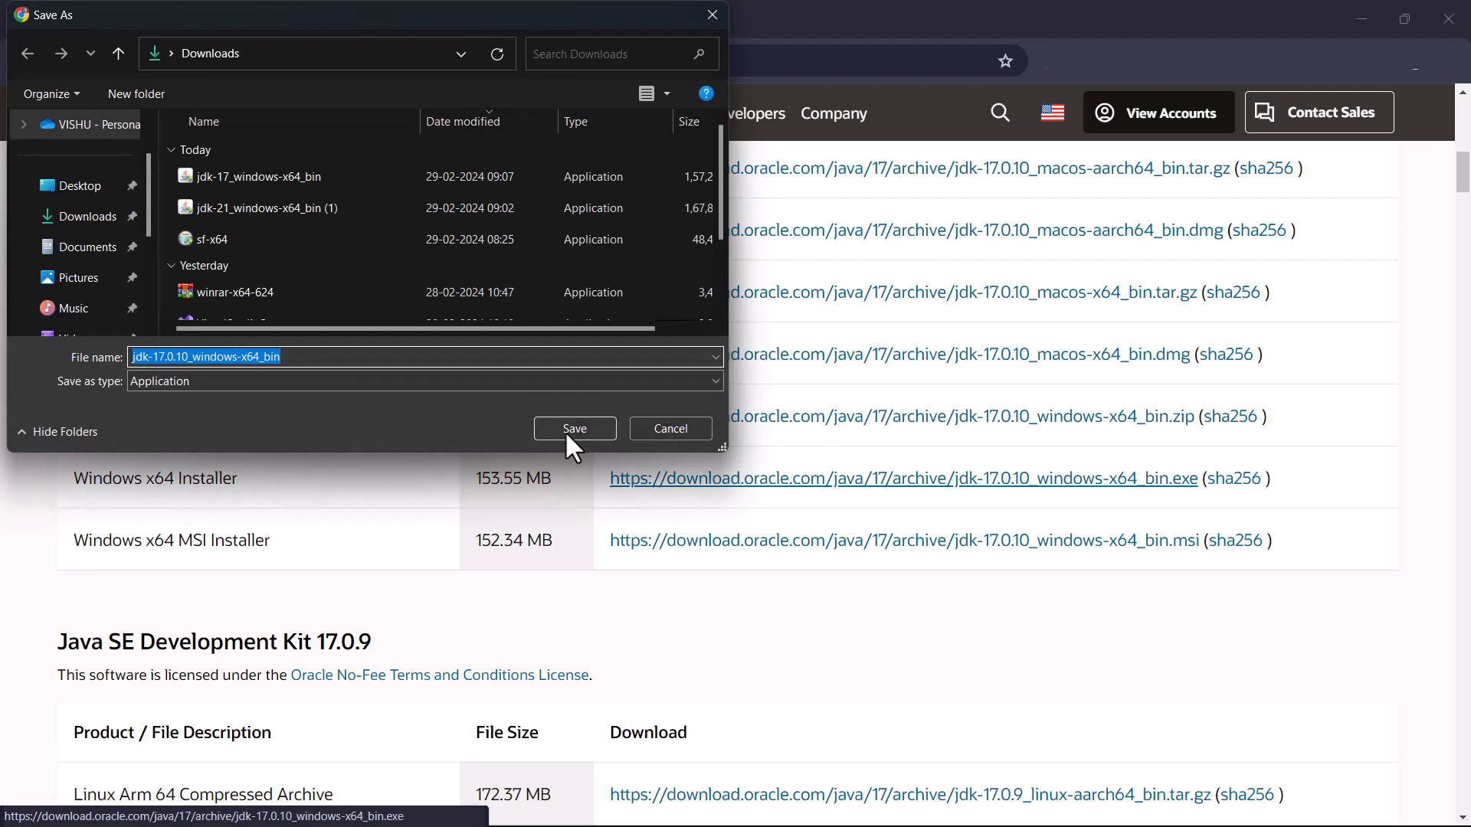
Step: Save the JDK installer to Downloads, confirm reinstalling, and continue the setup wizard
click(573, 428)
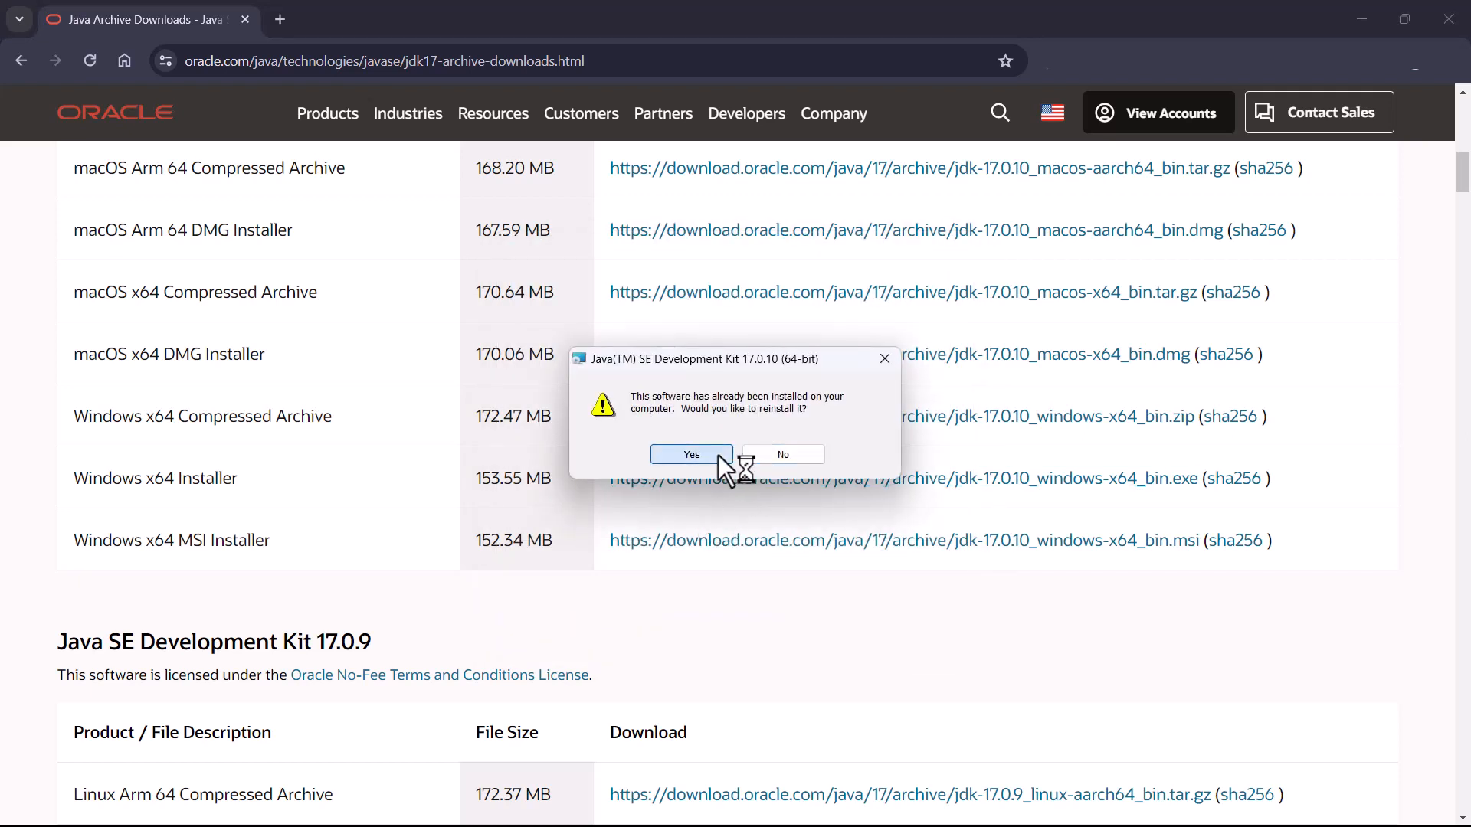
click(691, 454)
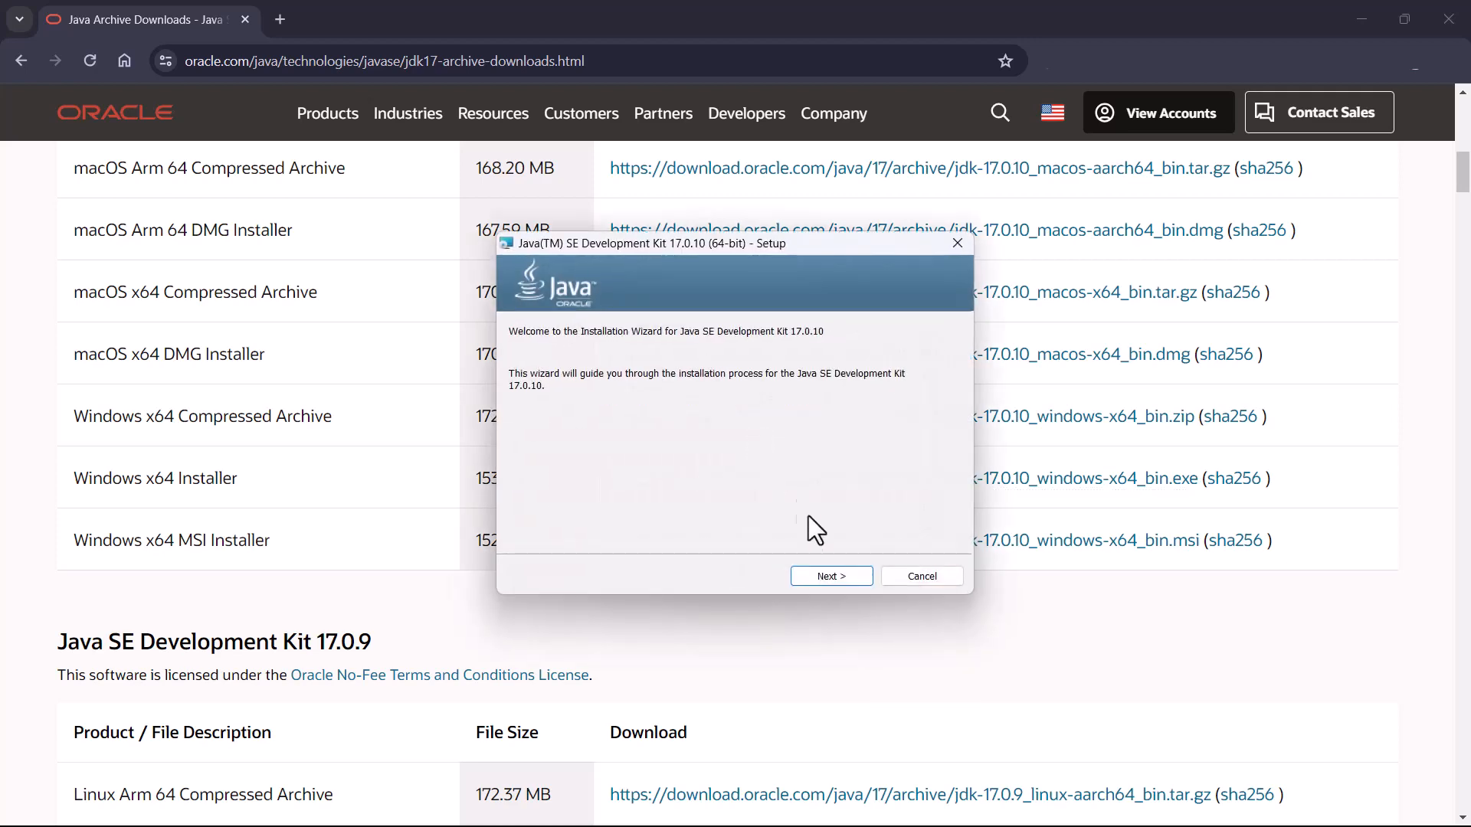
click(829, 576)
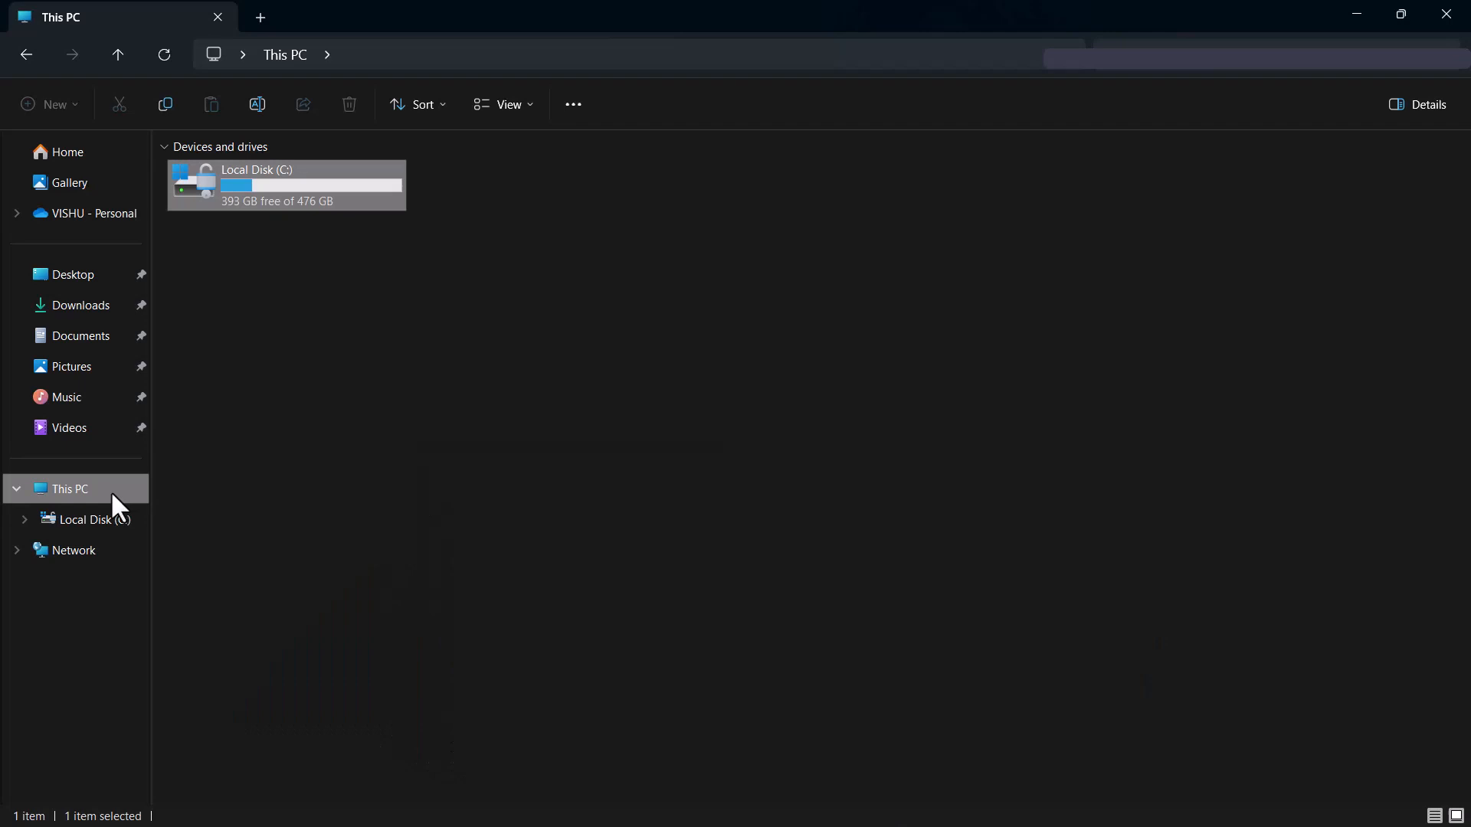
Step: Browse Local Disk (C:) > Program Files > Java in File Explorer
double_click(285, 184)
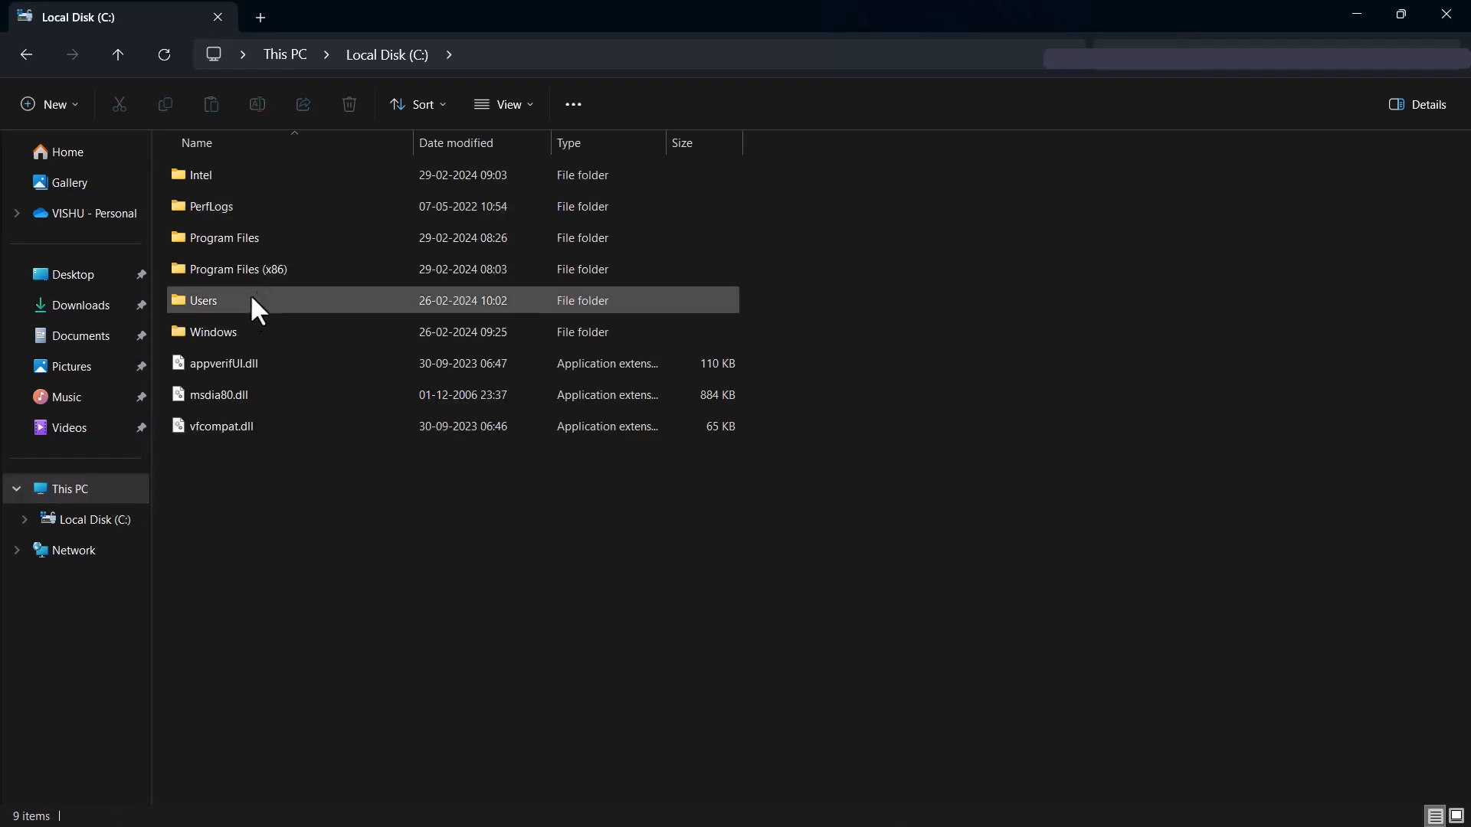
double_click(223, 237)
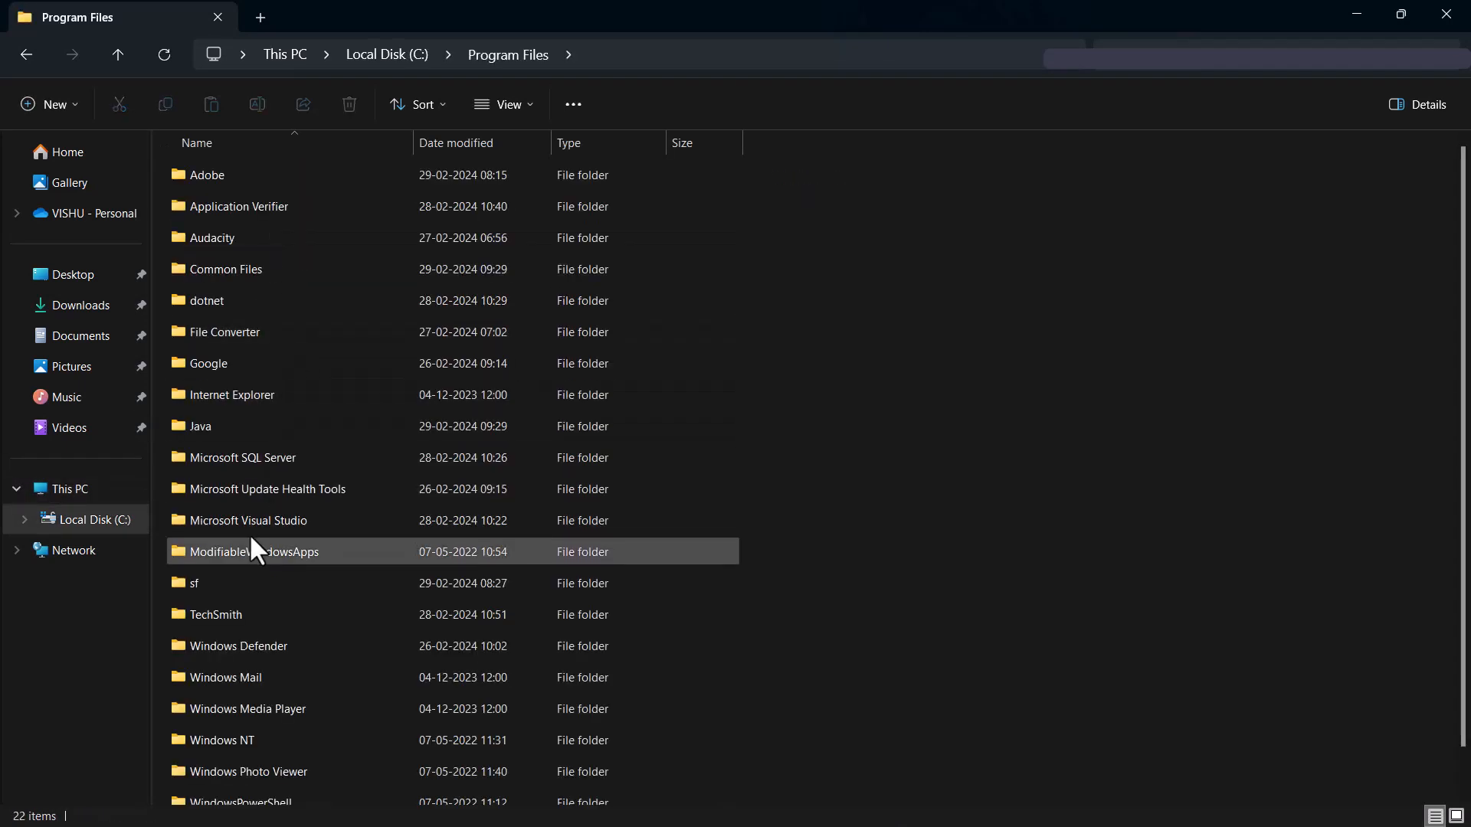
double_click(200, 426)
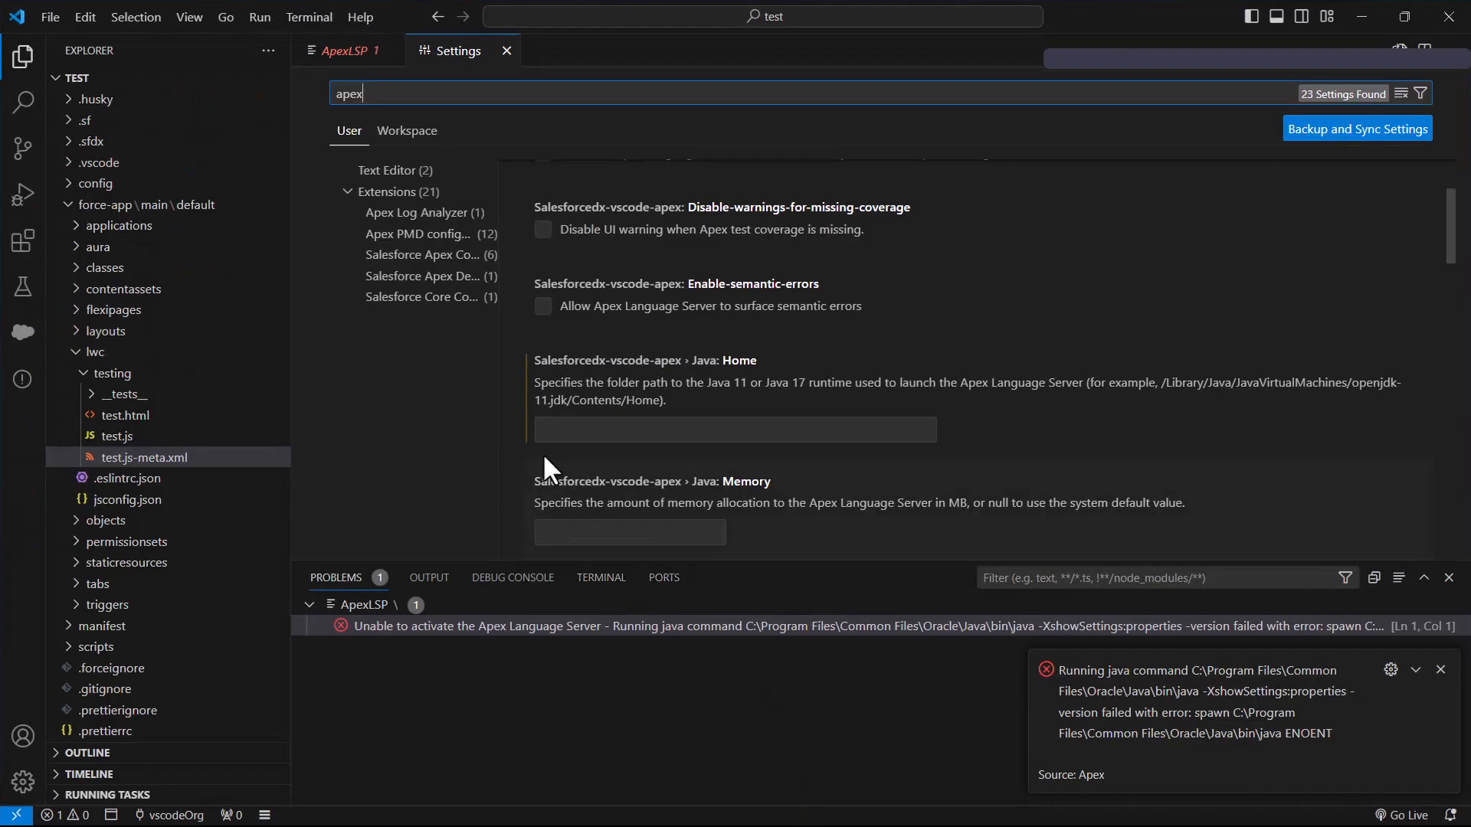
Step: Enter C:\Program Files\Java\jdk-17 as Java: Home, apply it, and re-search 'apex' to verify
text(C:\Program Files\Java\jdk-17)
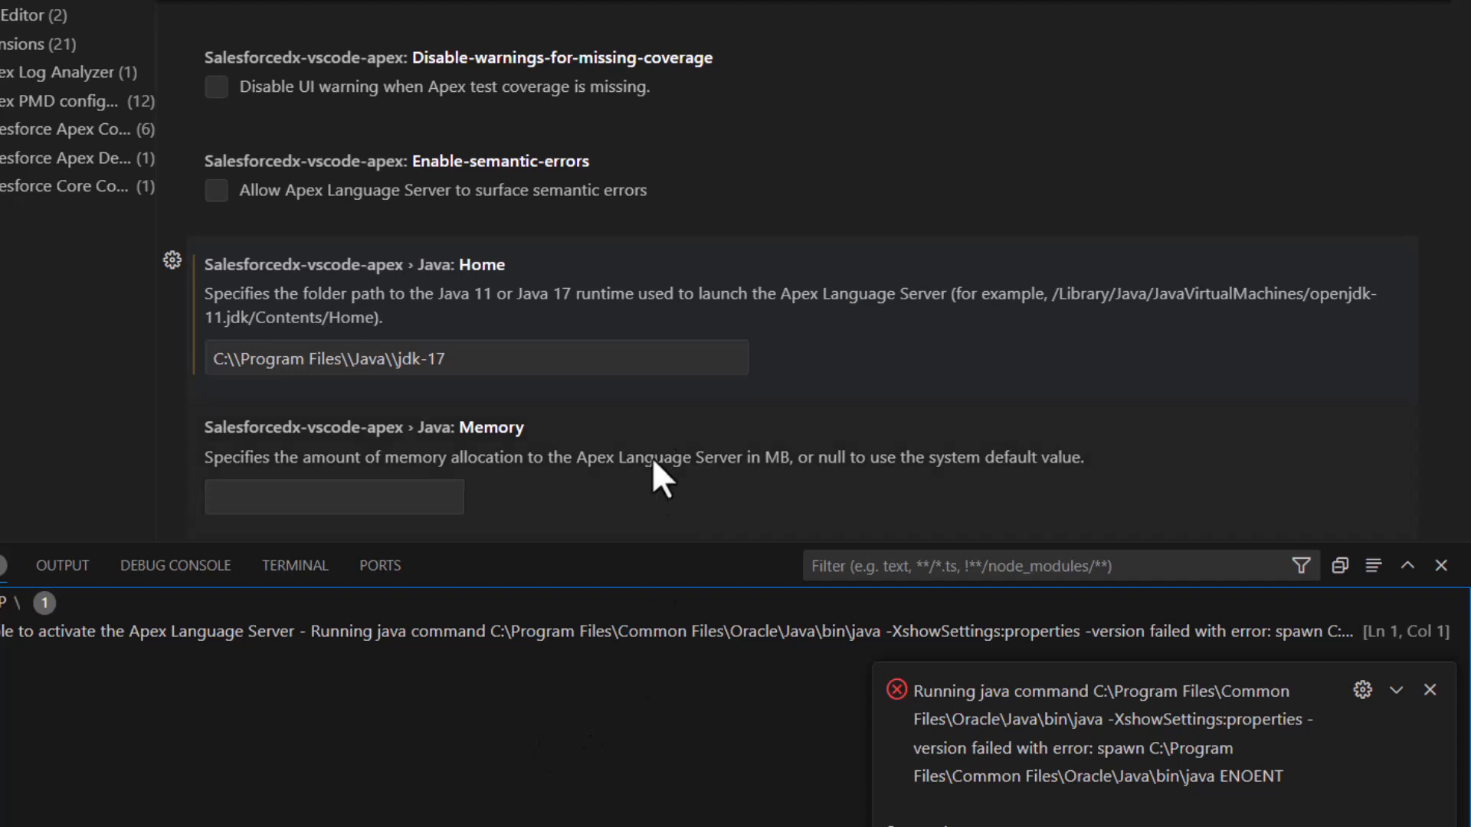
click(477, 358)
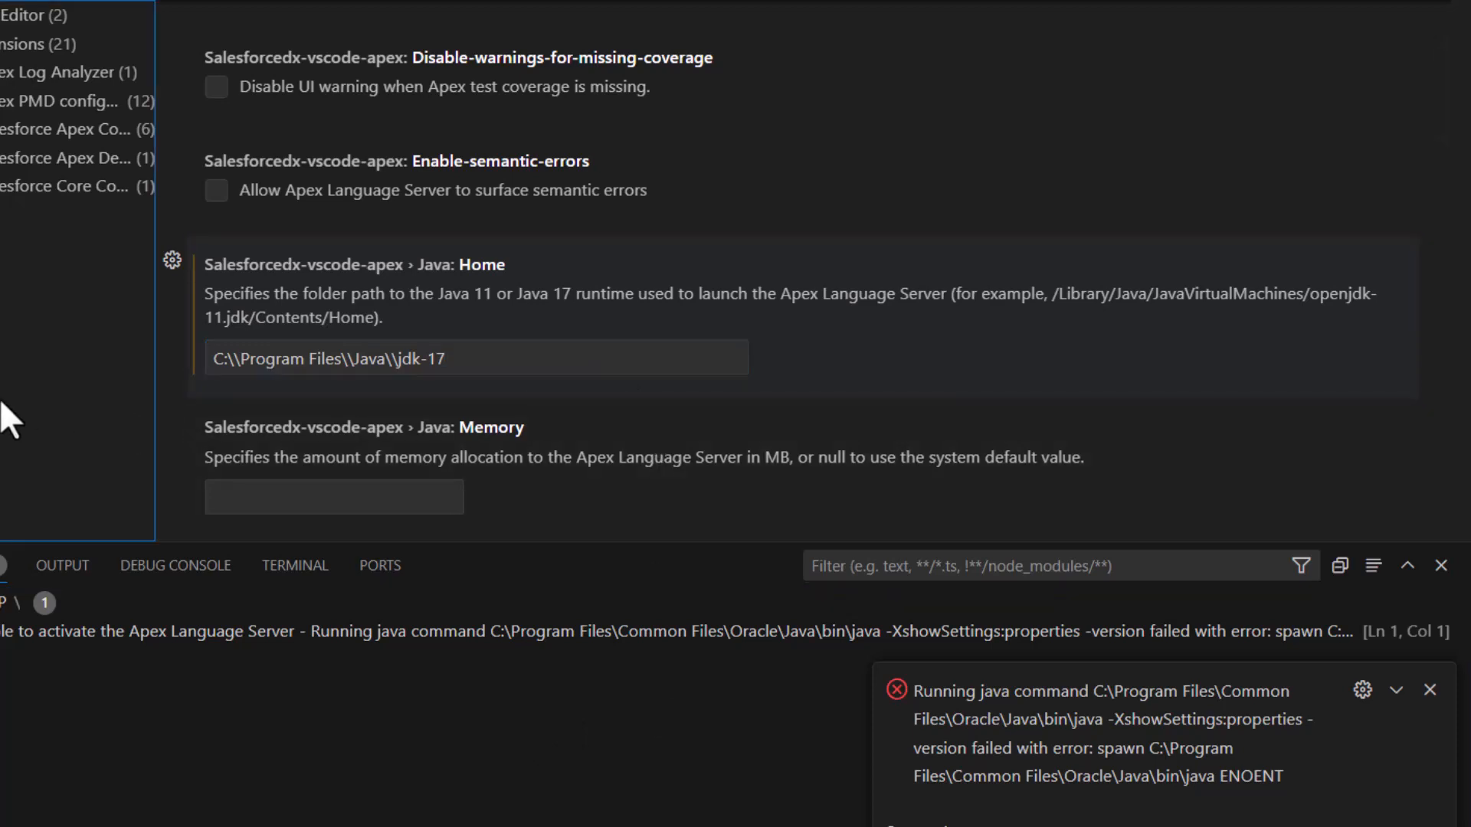
mouse_move(248, 689)
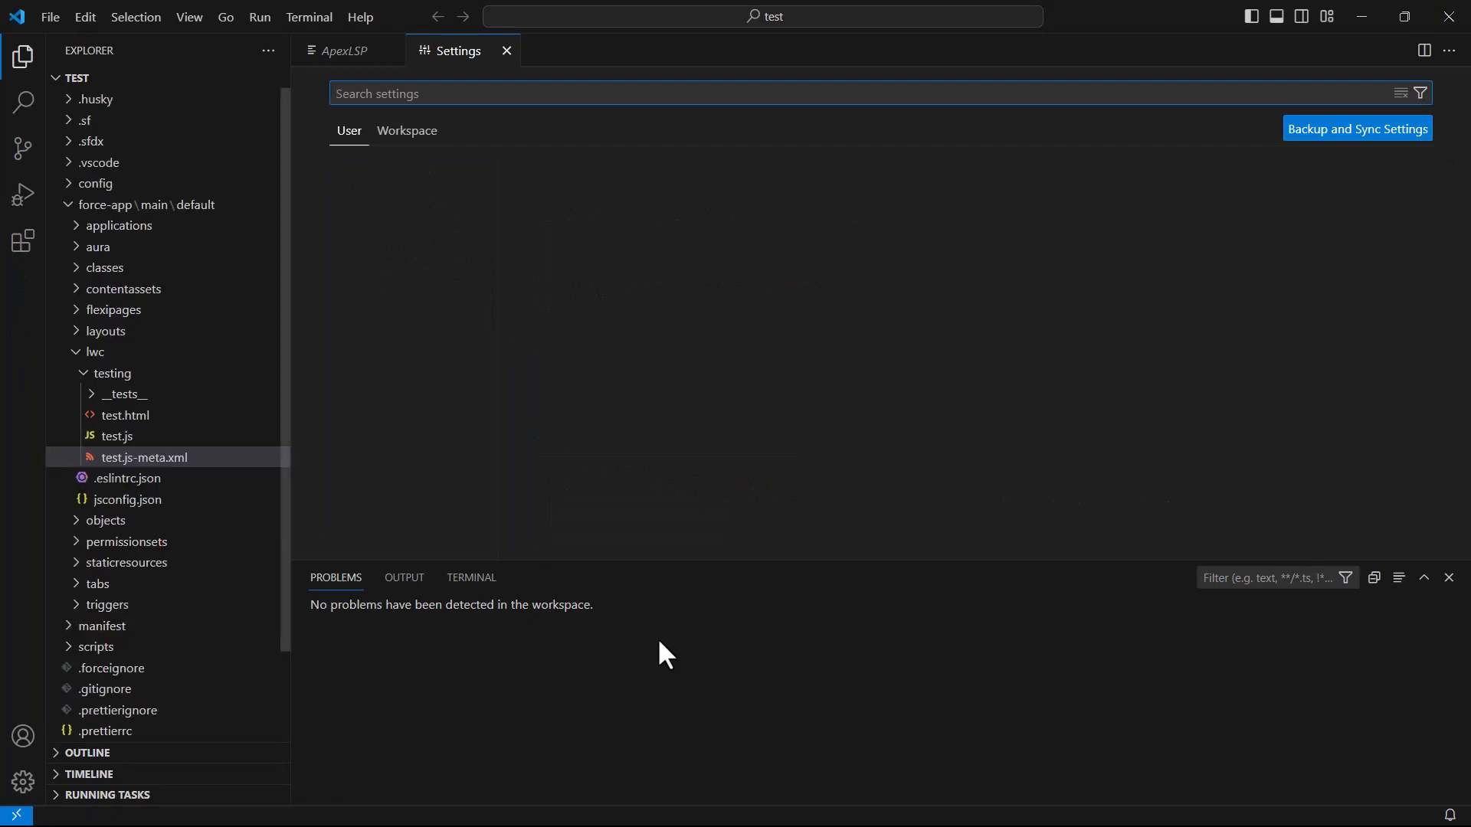
text(apex)
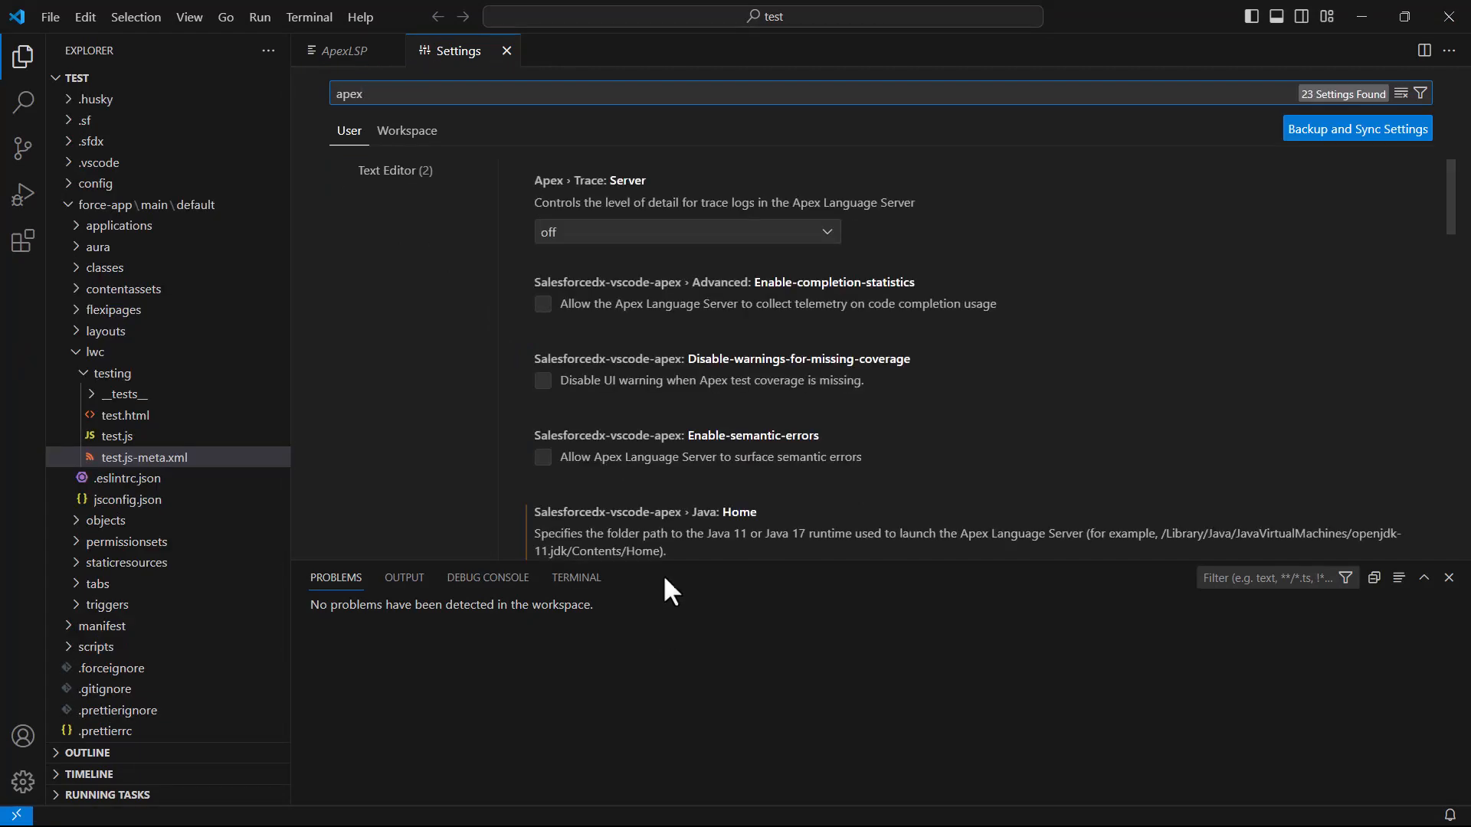
scroll(down, 3)
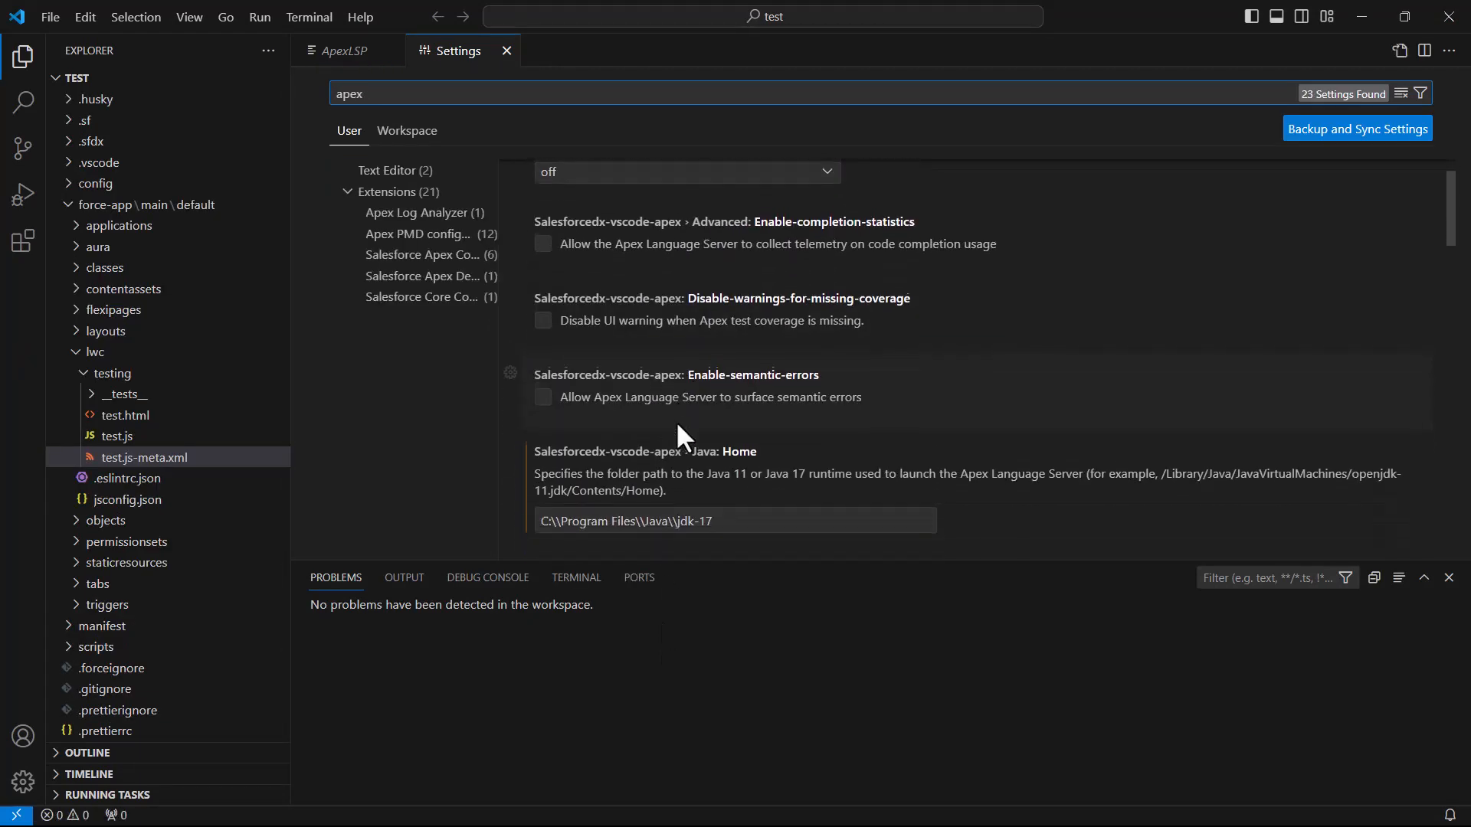